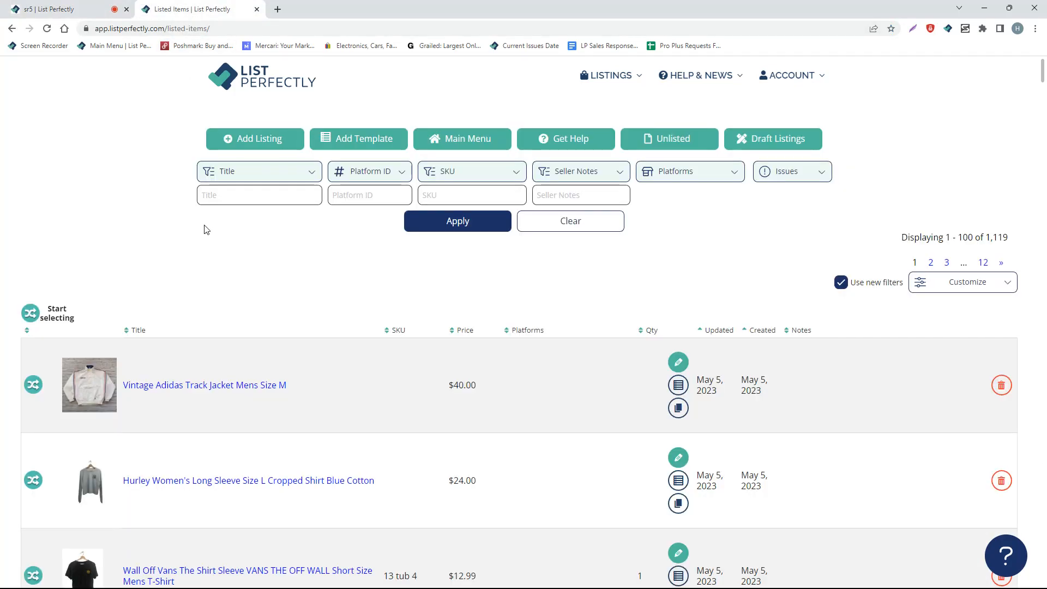
mouse_move(203, 228)
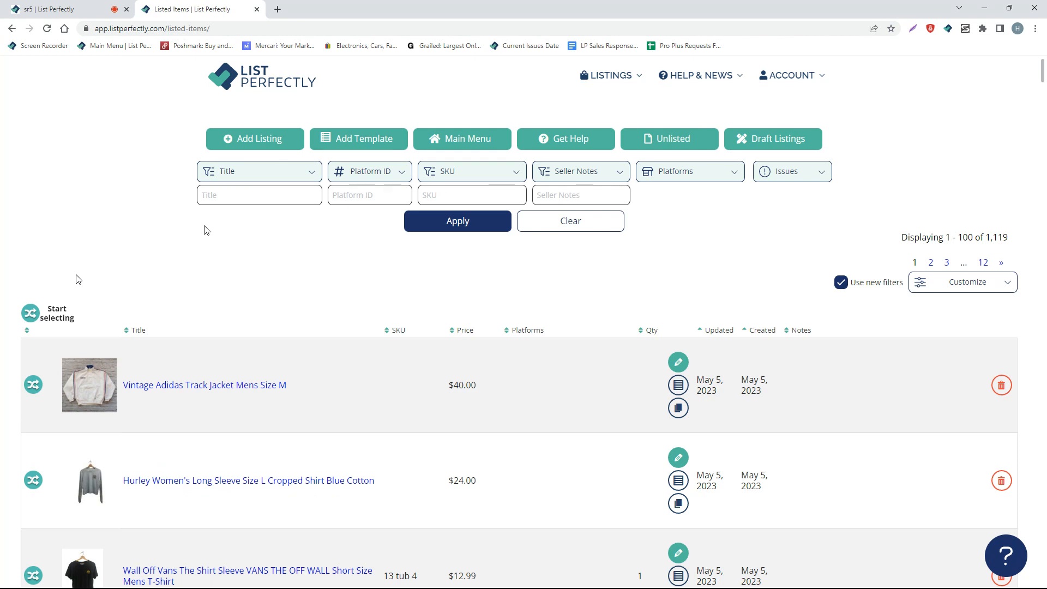
Step: Select 15 listed items, including the Guns N Roses tee and Greg Norman golf shirt
click(30, 313)
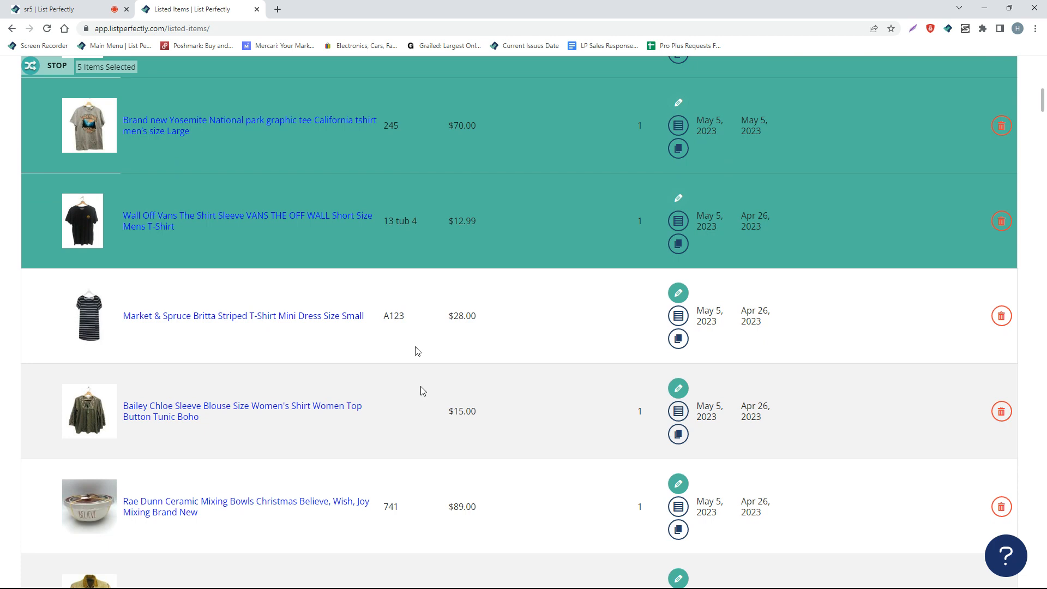
scroll(down, 3)
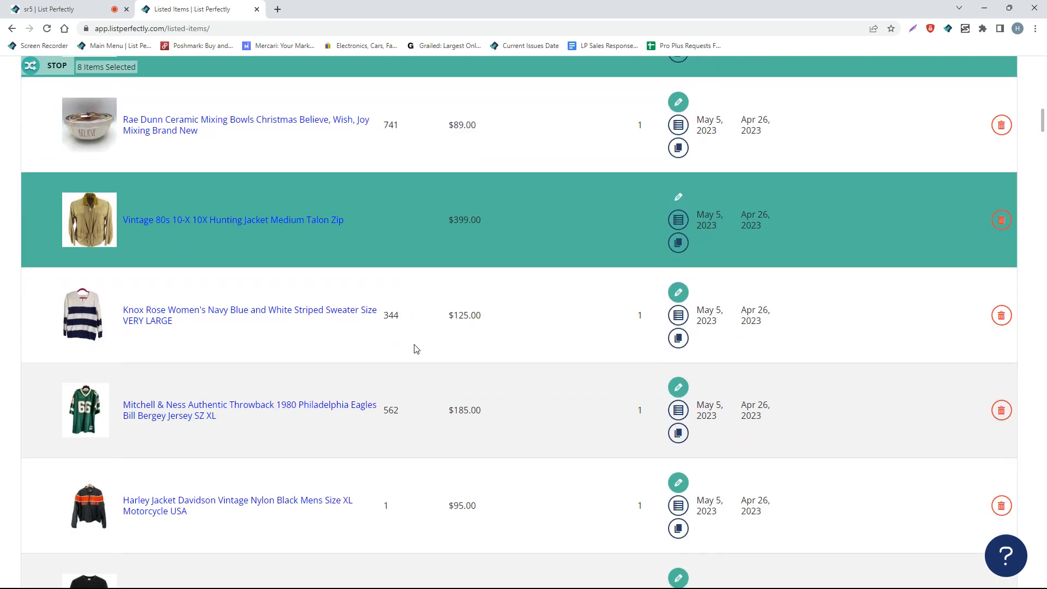
scroll(down, 3)
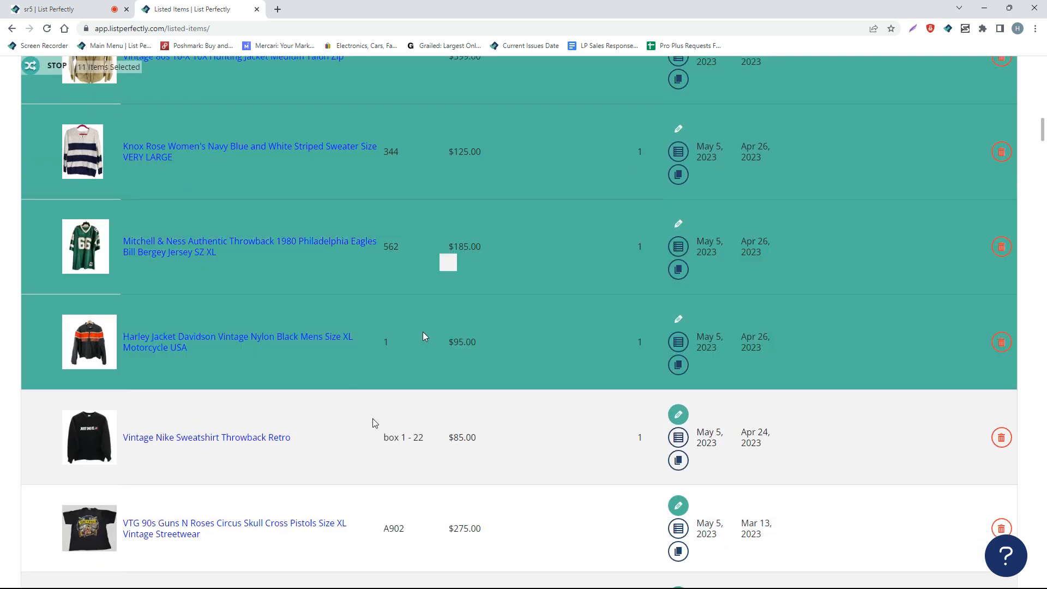
scroll(down, 3)
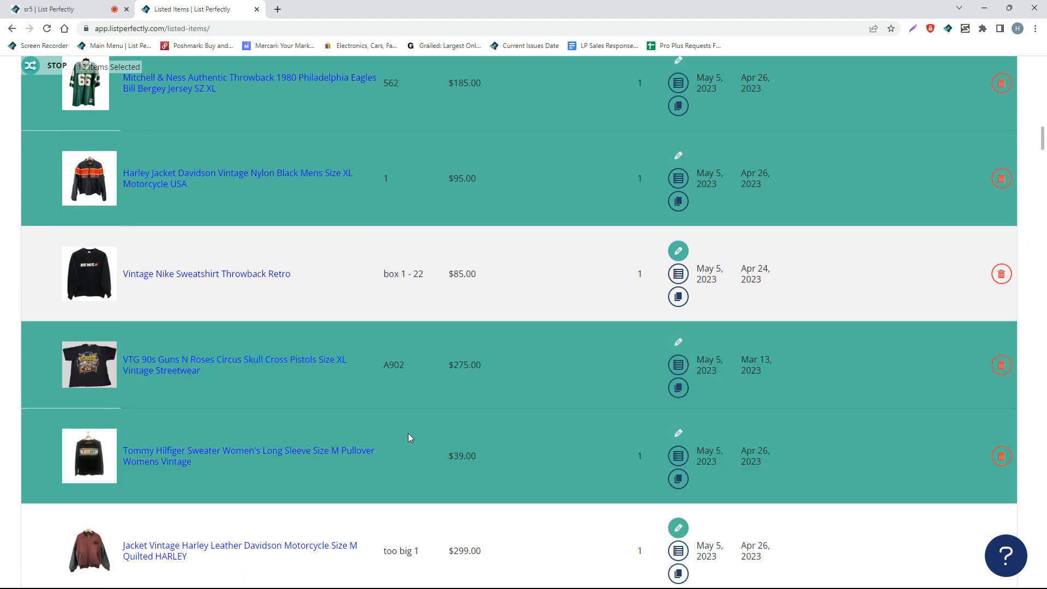
scroll(down, 3)
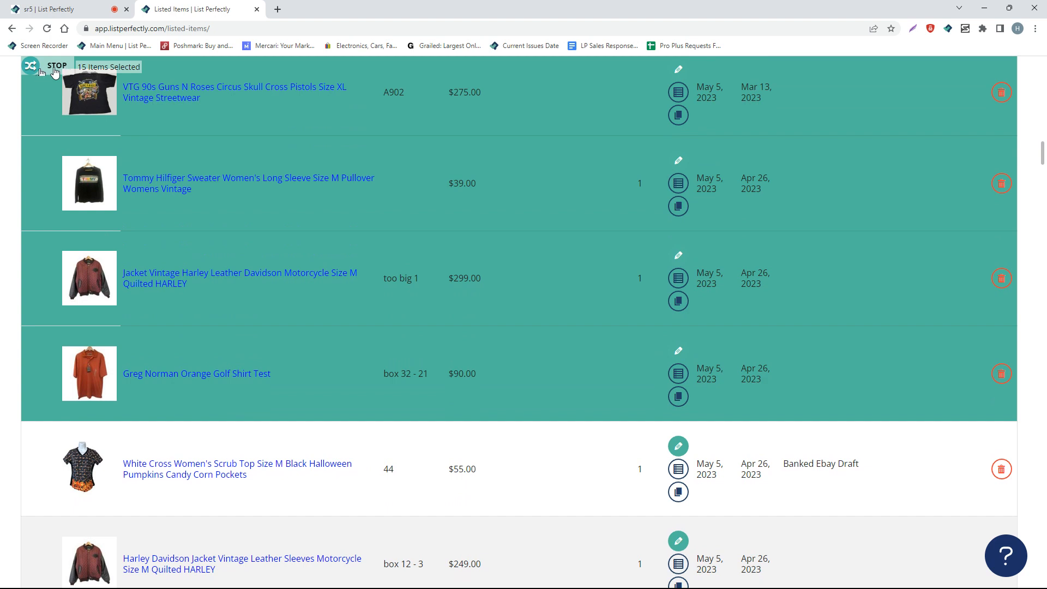
Step: Bulk-copy the 15 chosen listings to eBay, opening their draft listings
click(29, 65)
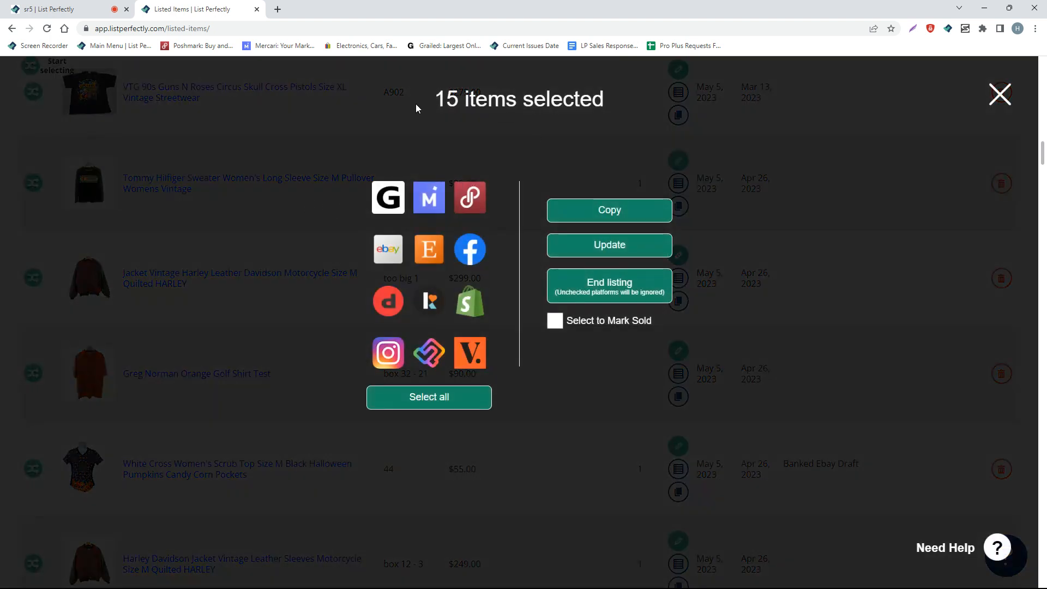
mouse_move(307, 206)
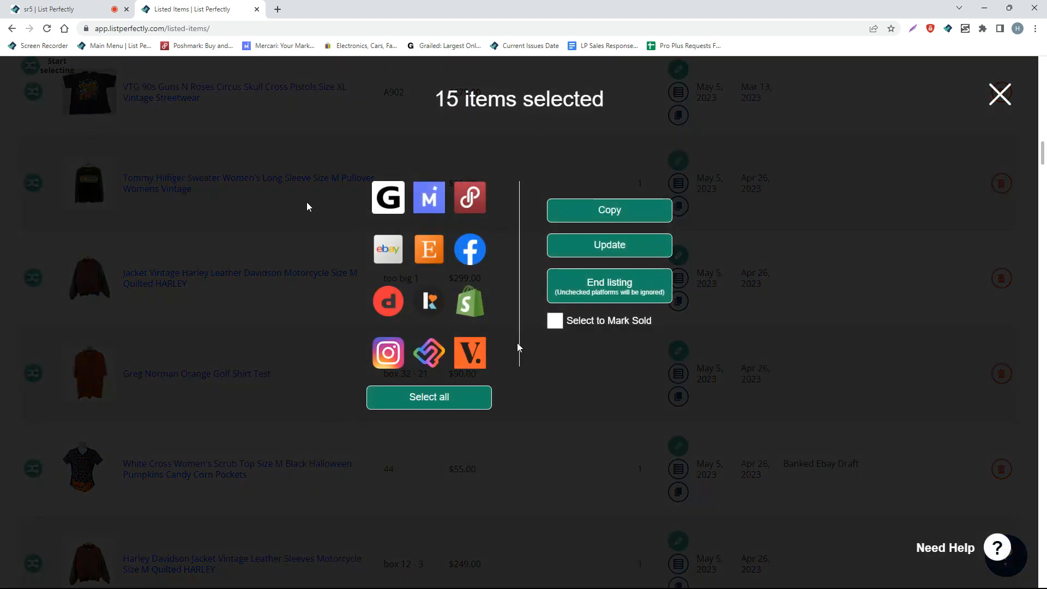
mouse_move(387, 352)
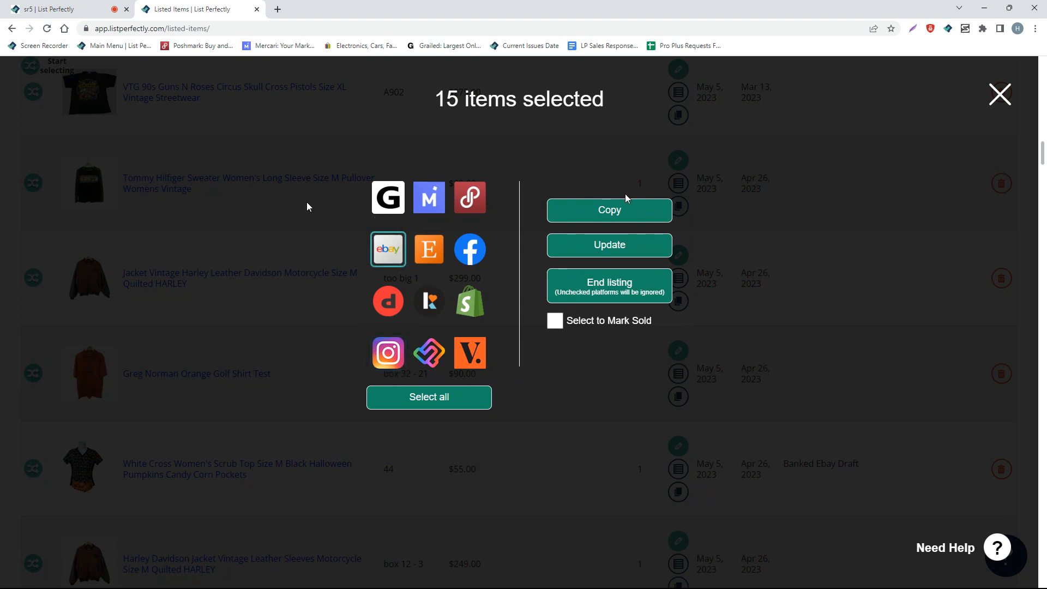
click(609, 209)
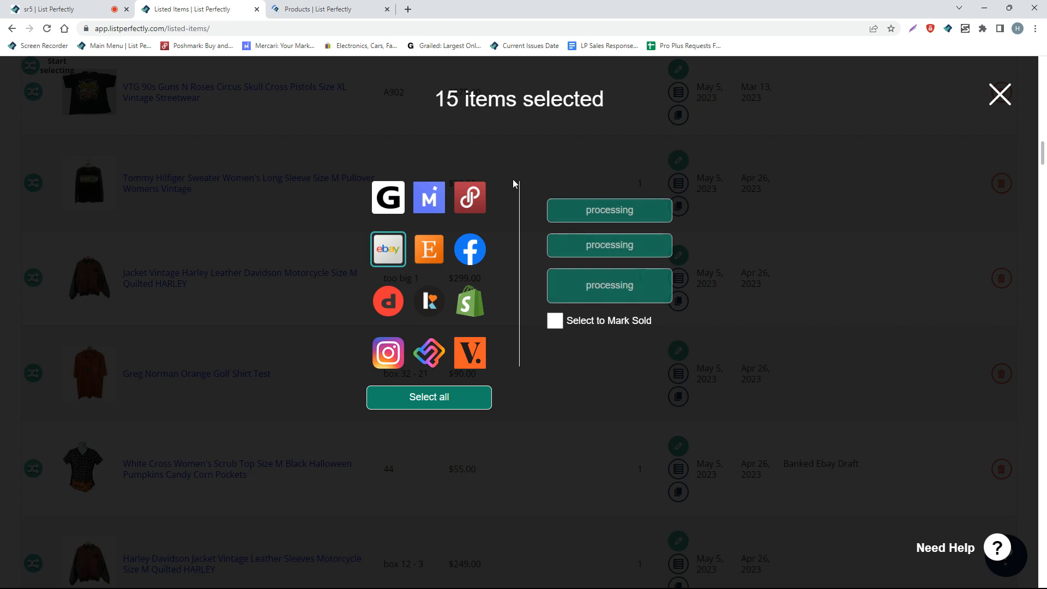
click(387, 249)
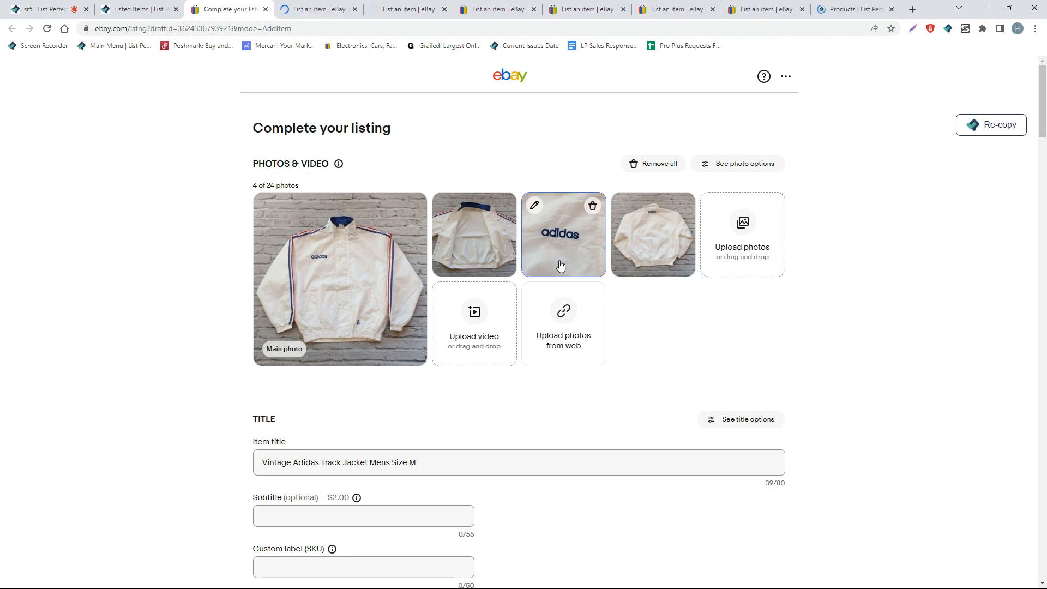
Step: Review the Adidas track jacket draft and submit it to eBay with List it
scroll(down, 3)
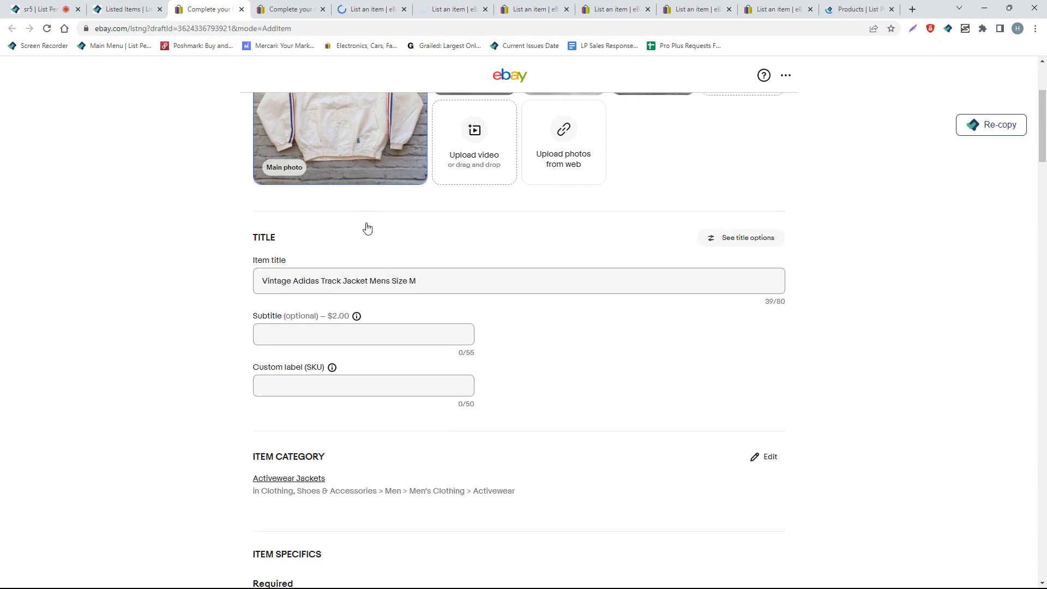
scroll(down, 3)
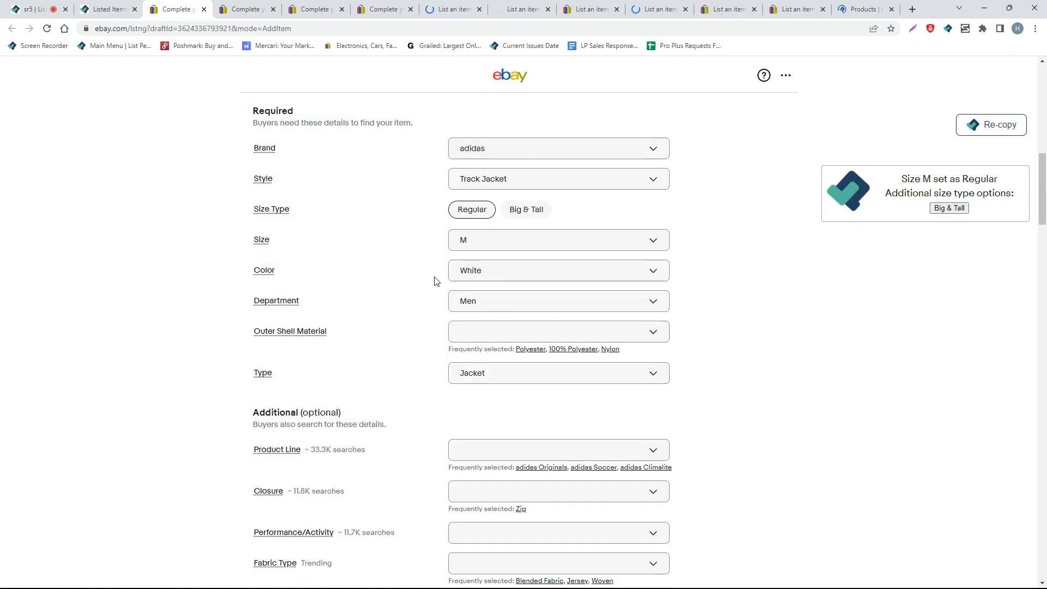
scroll(down, 3)
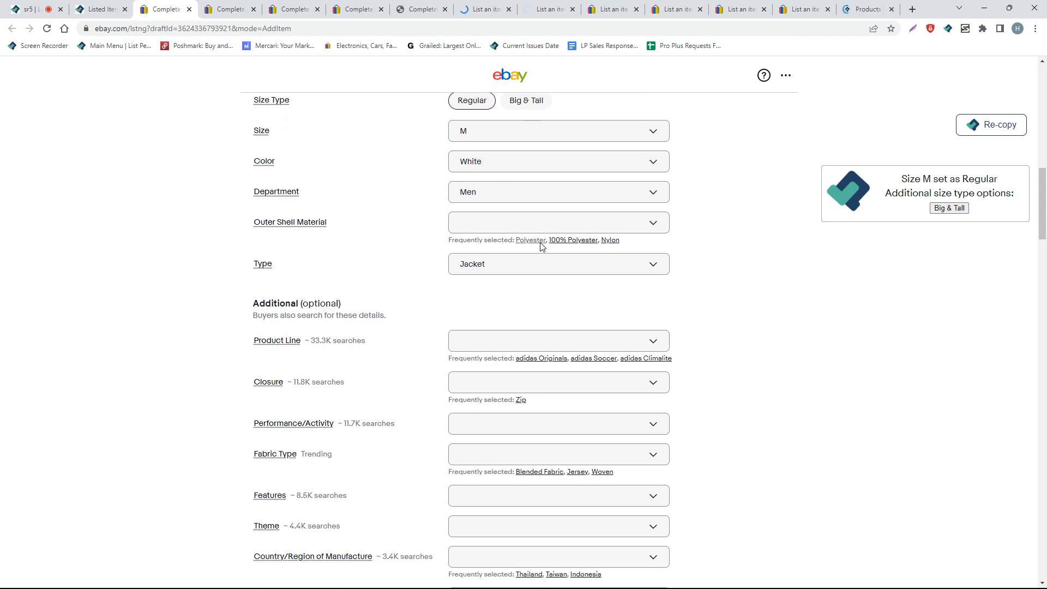
scroll(down, 3)
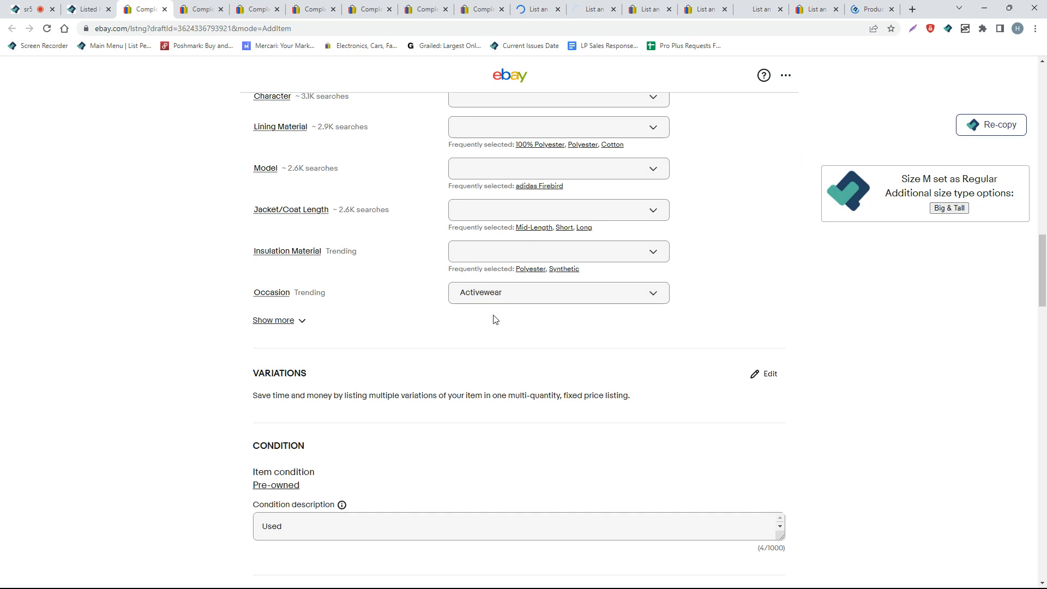
scroll(down, 3)
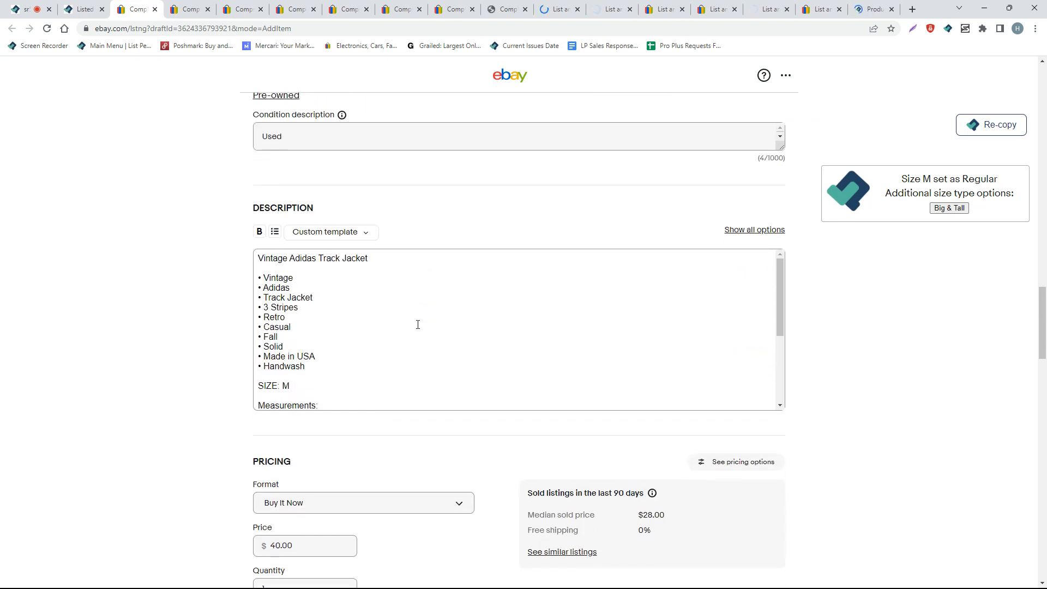
scroll(down, 3)
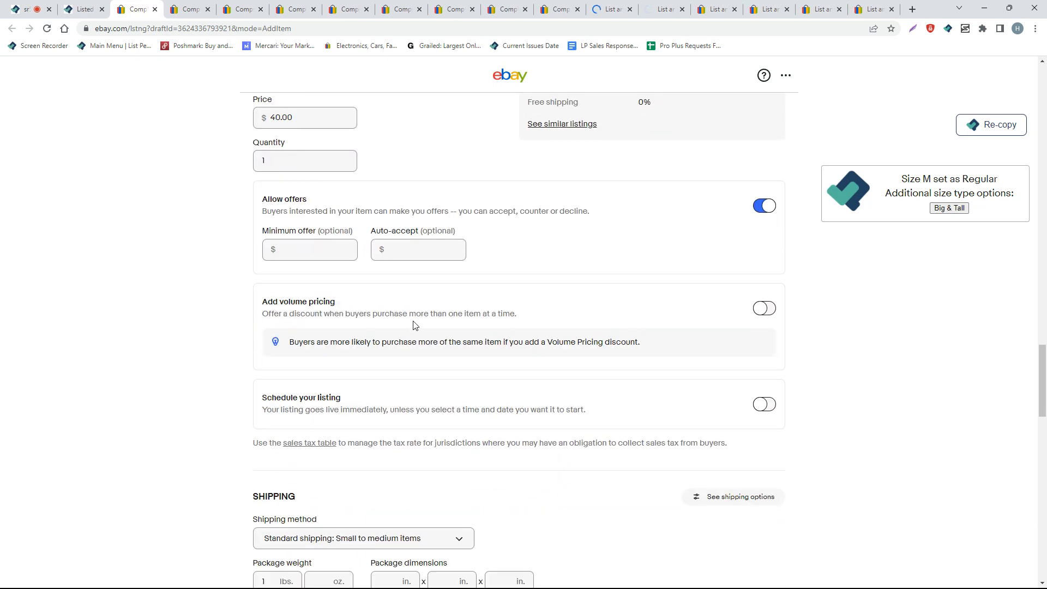
scroll(down, 3)
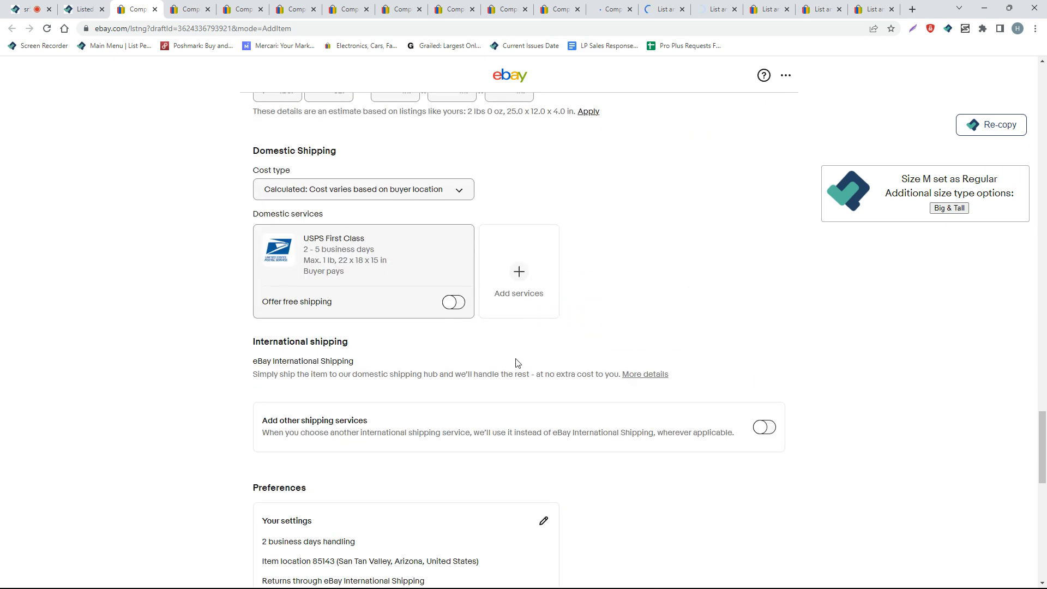
scroll(down, 3)
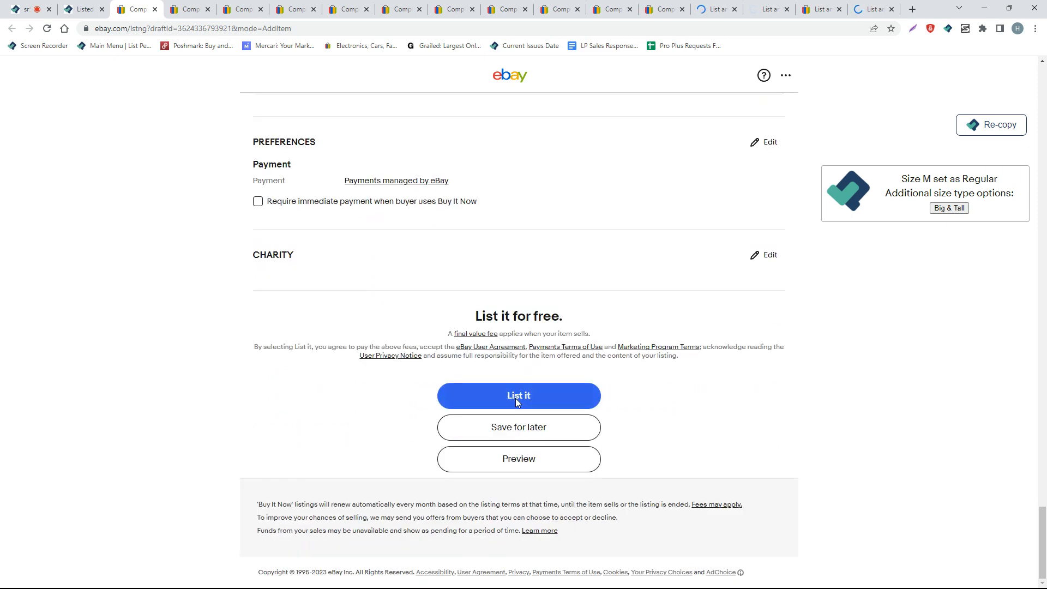
scroll(up, 3)
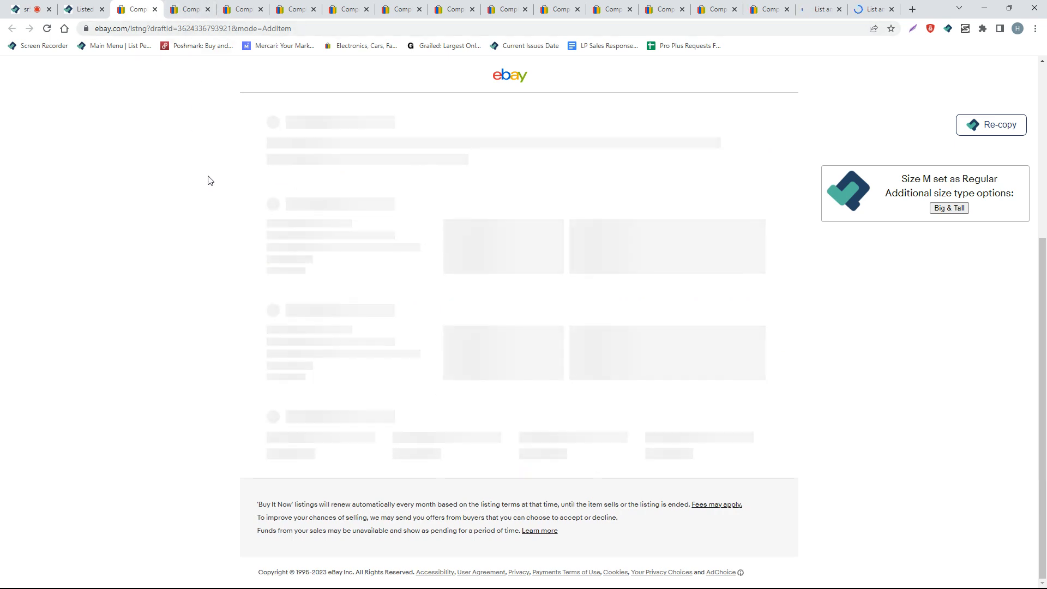
click(518, 395)
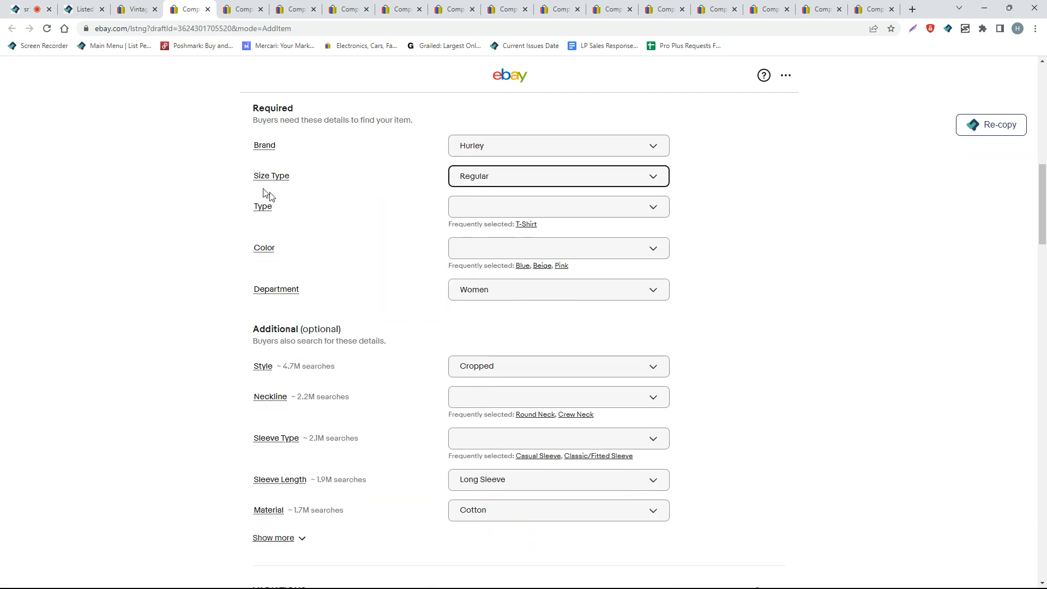
Step: Set the Hurley cropped shirt's color to Blue and condition to Pre-owned
scroll(up, 3)
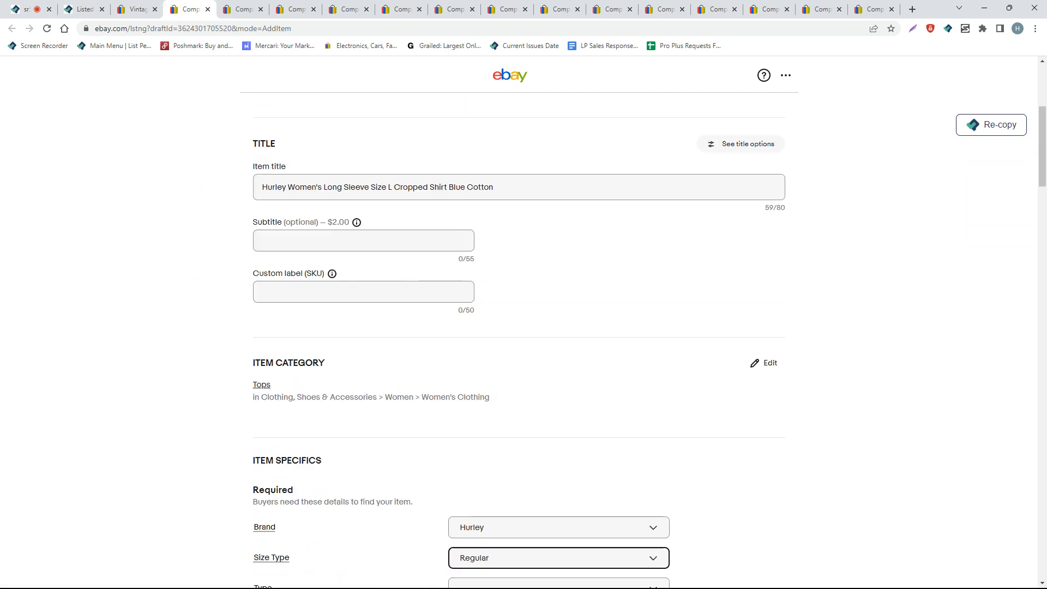
scroll(down, 3)
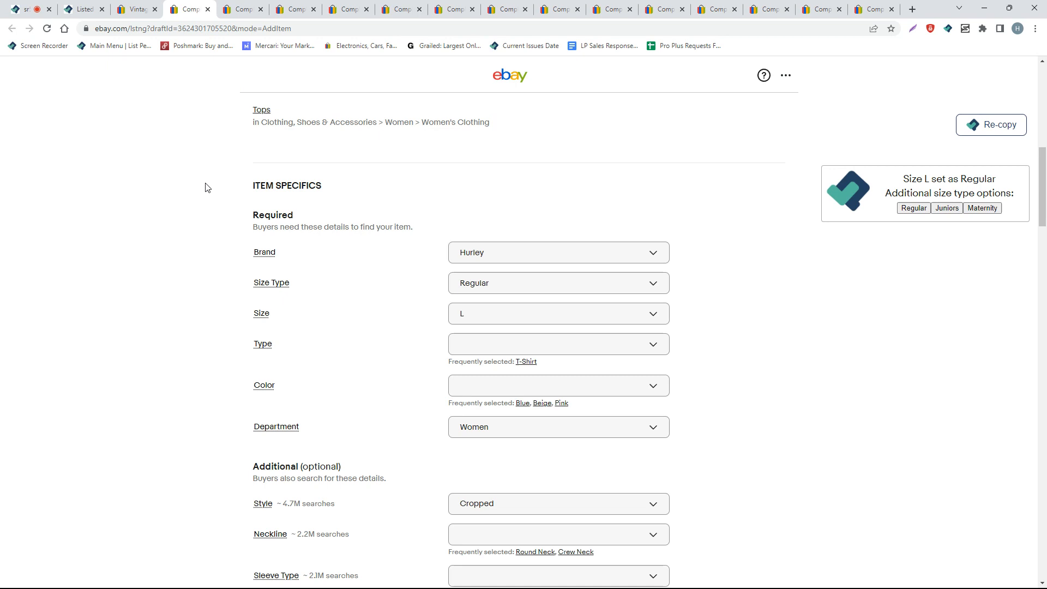
scroll(down, 3)
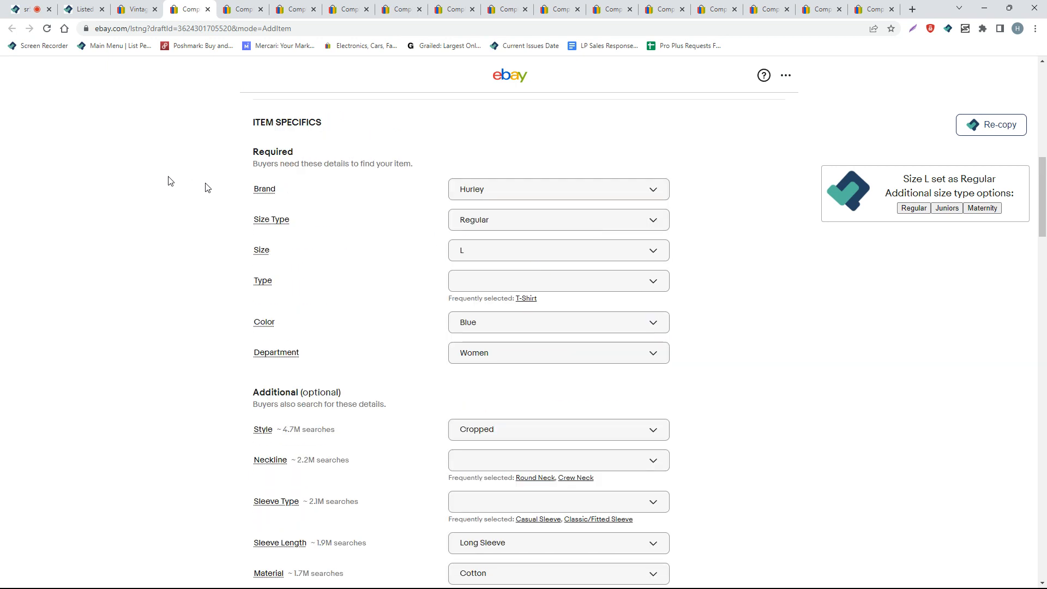
mouse_move(271, 220)
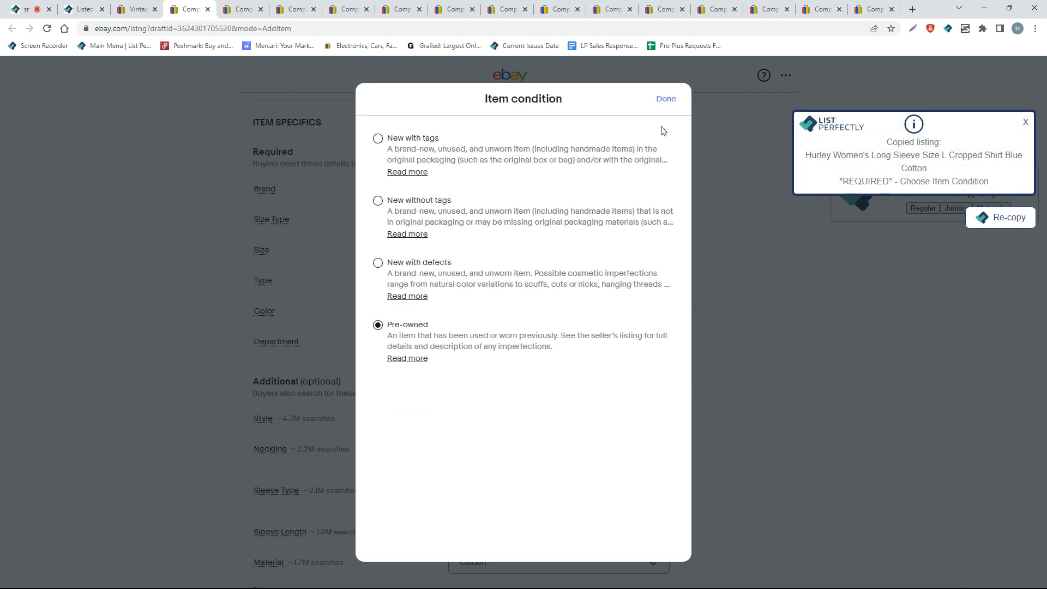
click(665, 98)
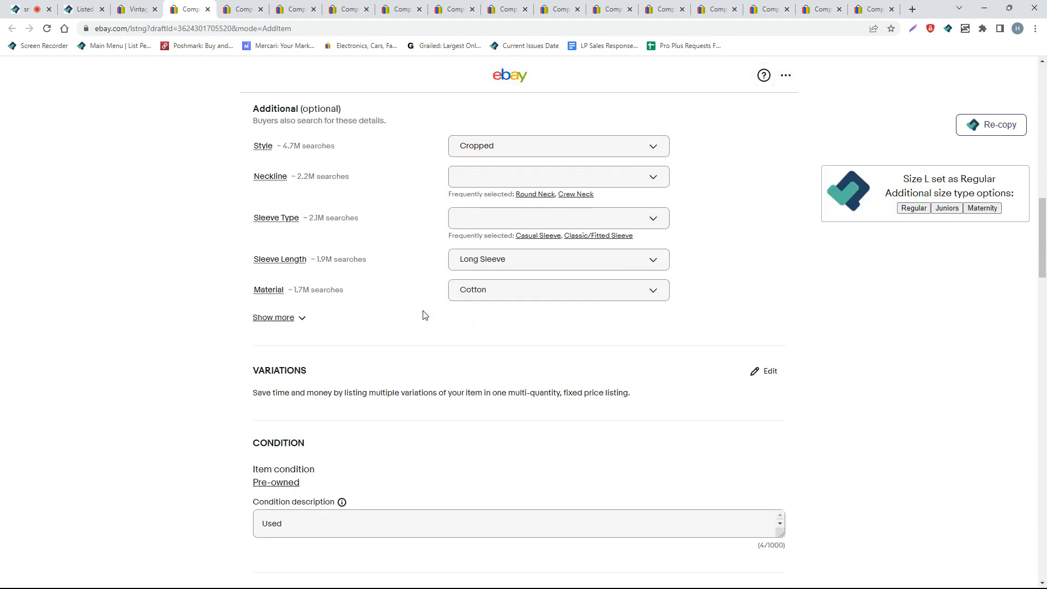
Step: Publish the Hurley shirt live at $24.00 and view the new listing
scroll(down, 3)
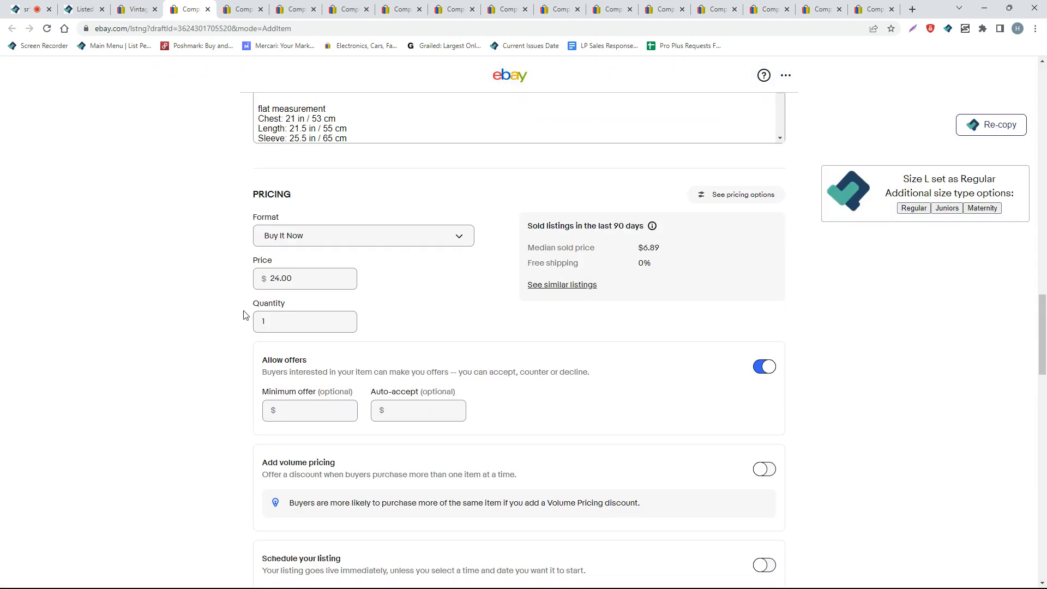
scroll(down, 3)
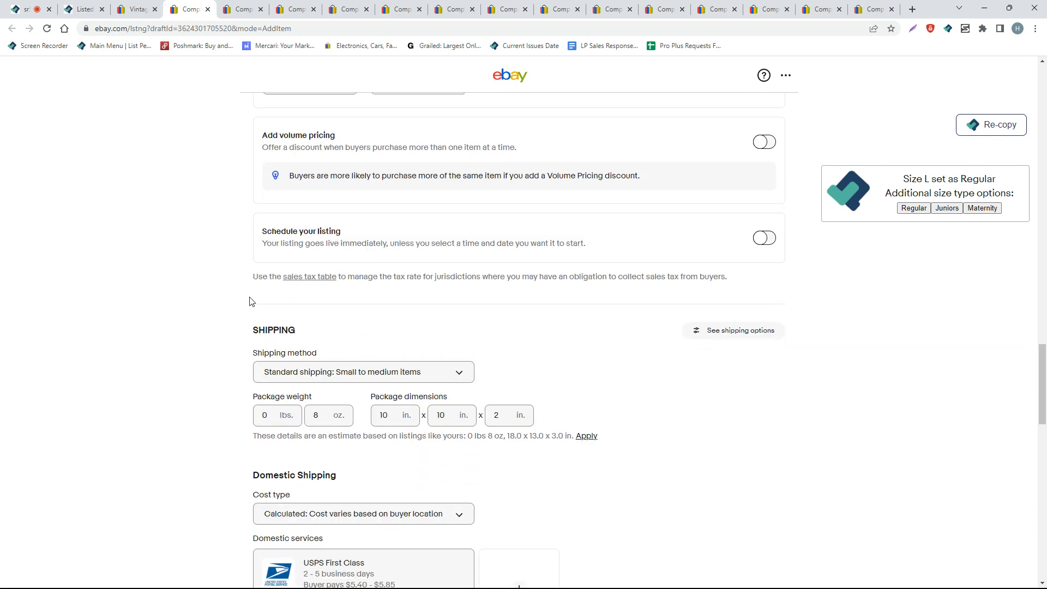
scroll(down, 3)
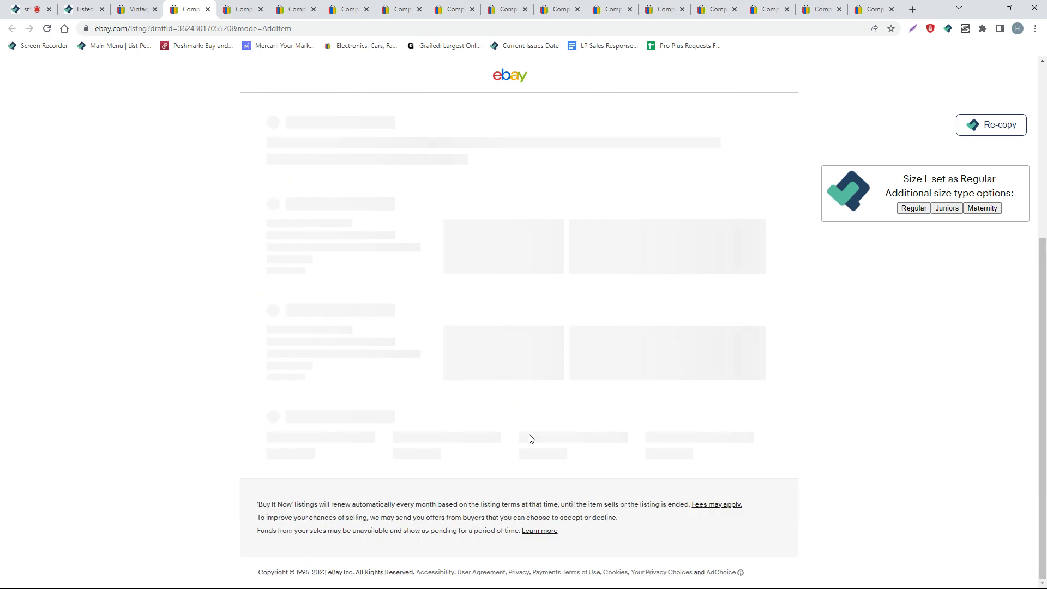
click(518, 395)
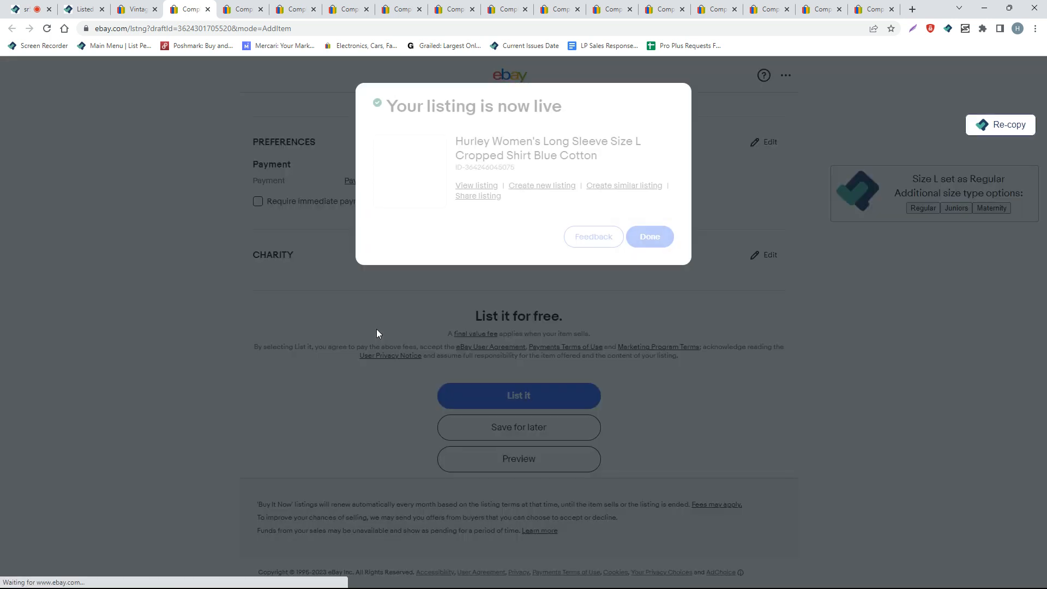
click(476, 185)
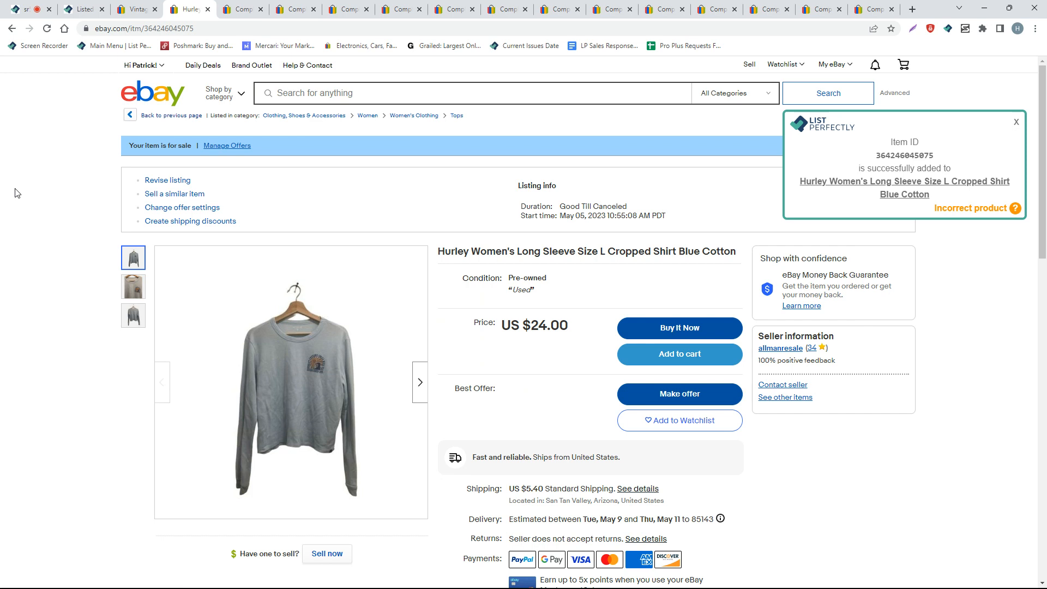
mouse_move(111, 60)
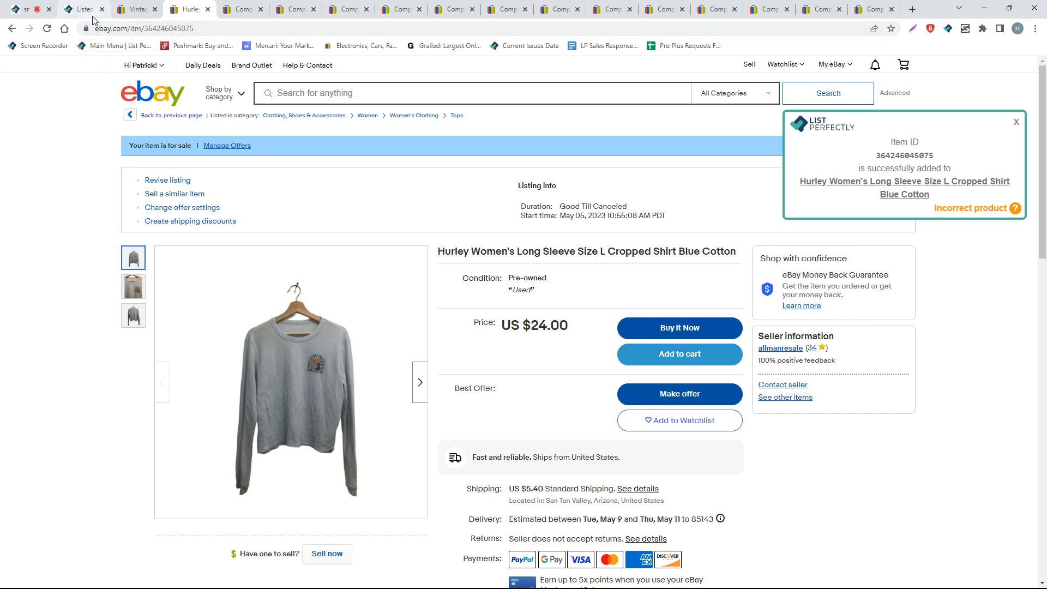
mouse_move(83, 9)
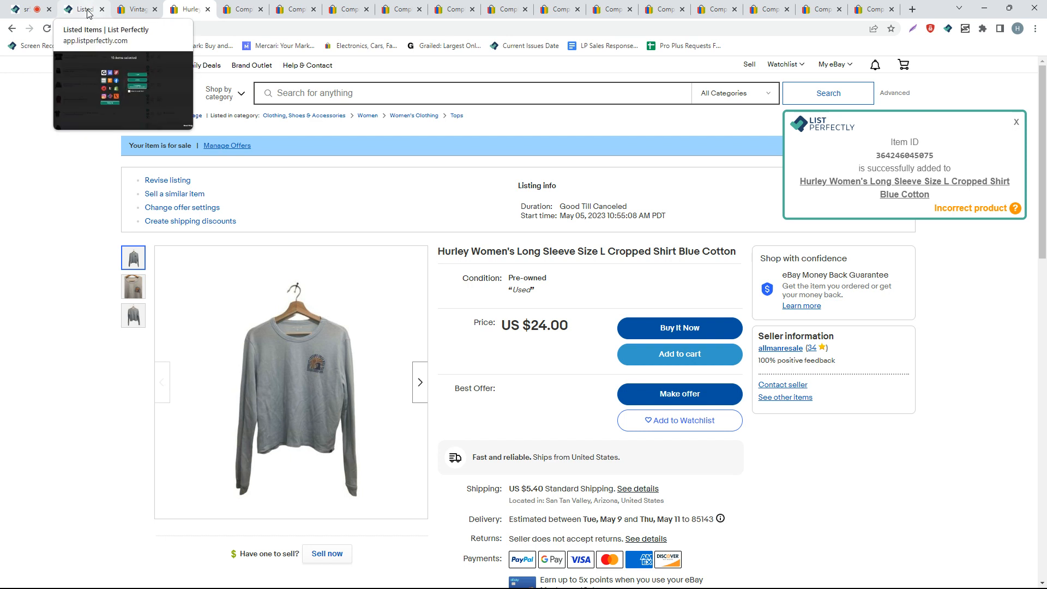
Step: Close the extra eBay tabs to the right and return to the sr5 Screen Recorder page
click(82, 8)
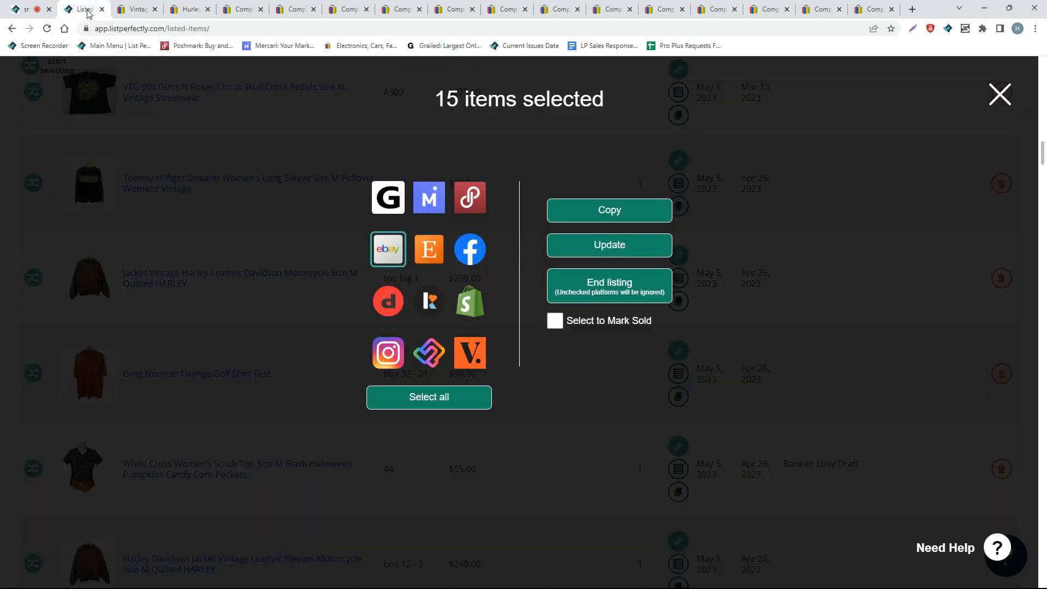
right_click(83, 10)
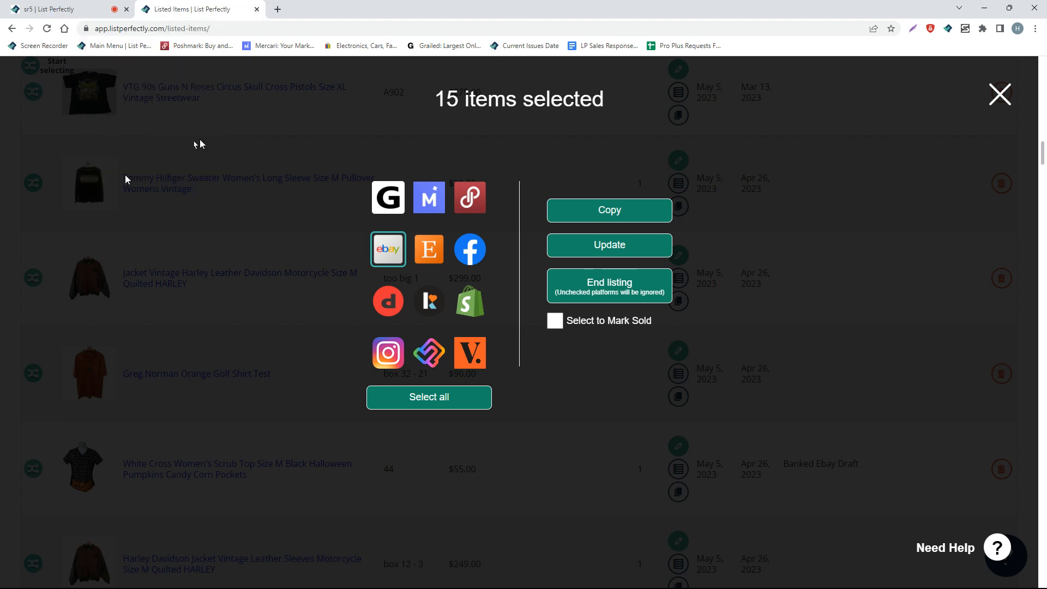
click(50, 9)
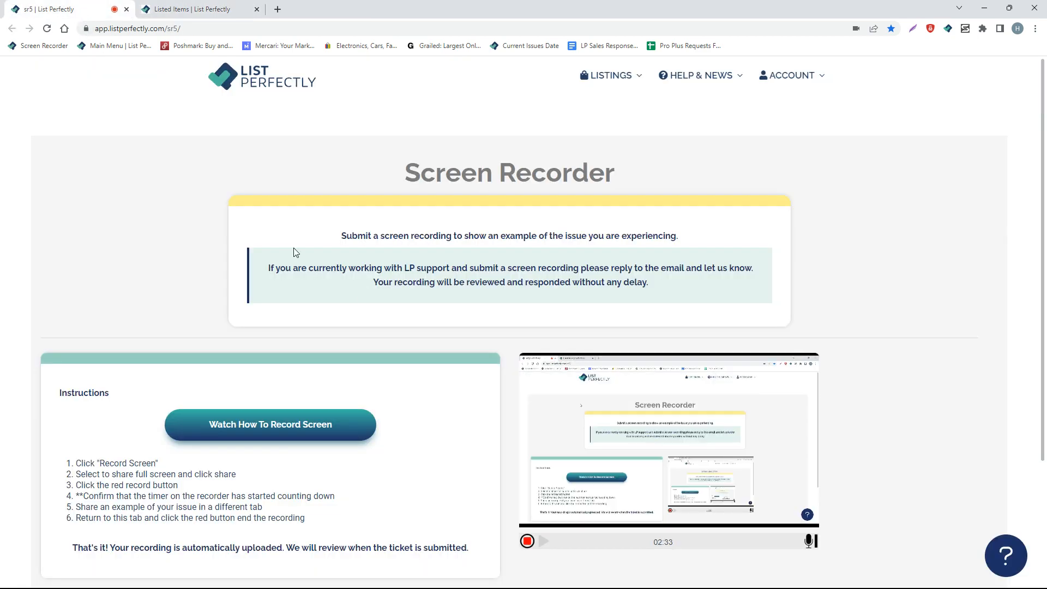